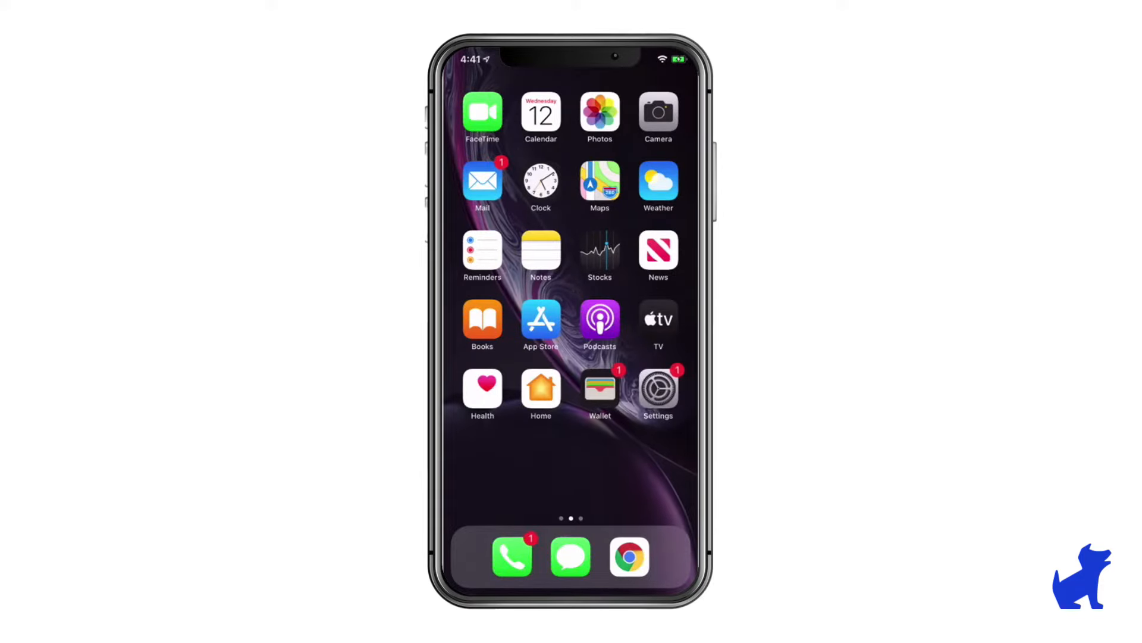
Step: Launch the Settings app and go to the Screen Time page
left_click(657, 392)
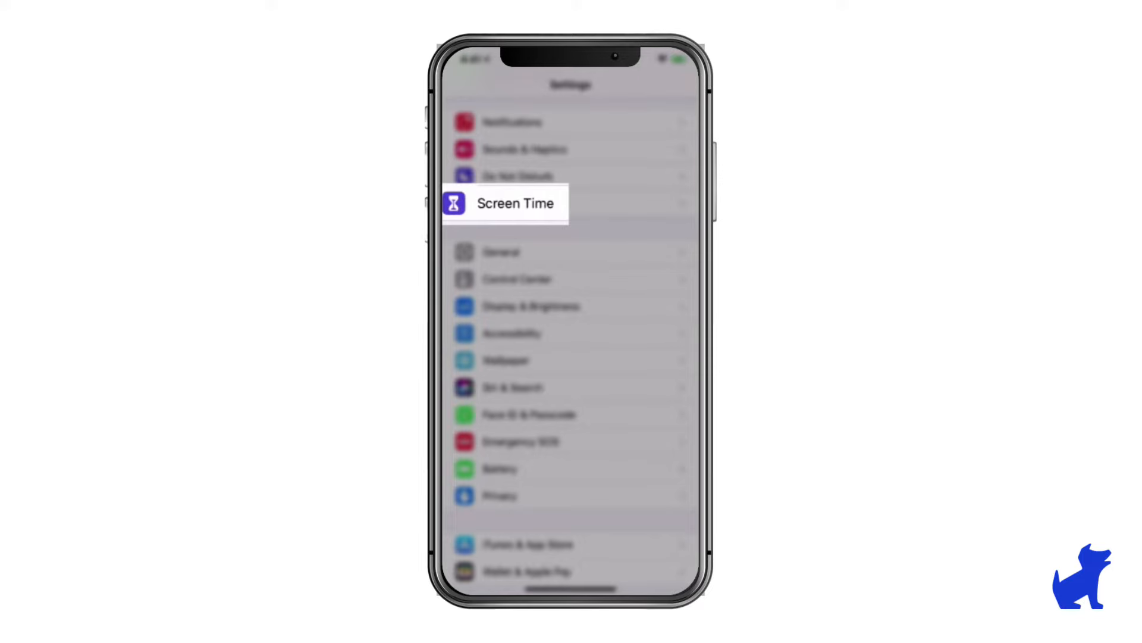
left_click(515, 203)
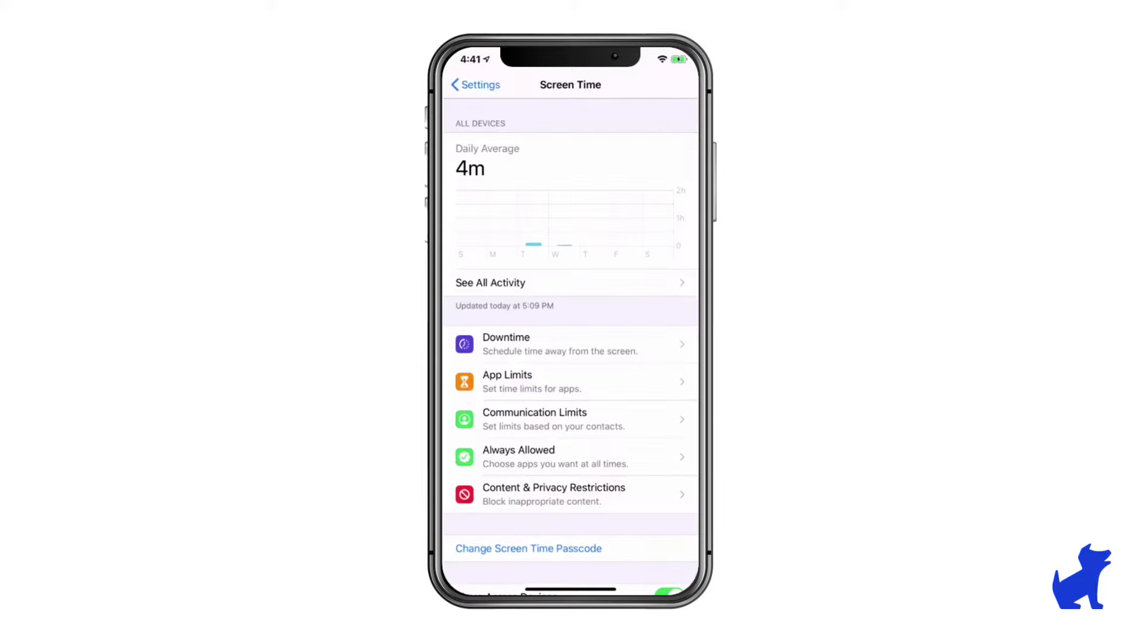
Step: Switch Content & Privacy Restrictions on and go to its Content Restrictions page
left_click(554, 493)
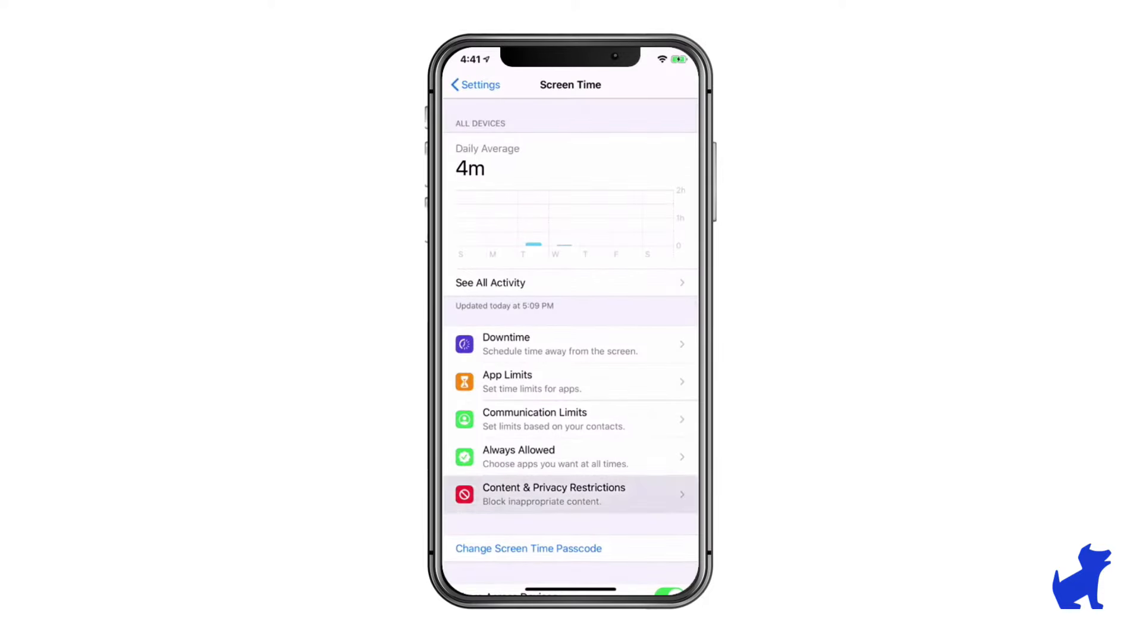
left_click(554, 494)
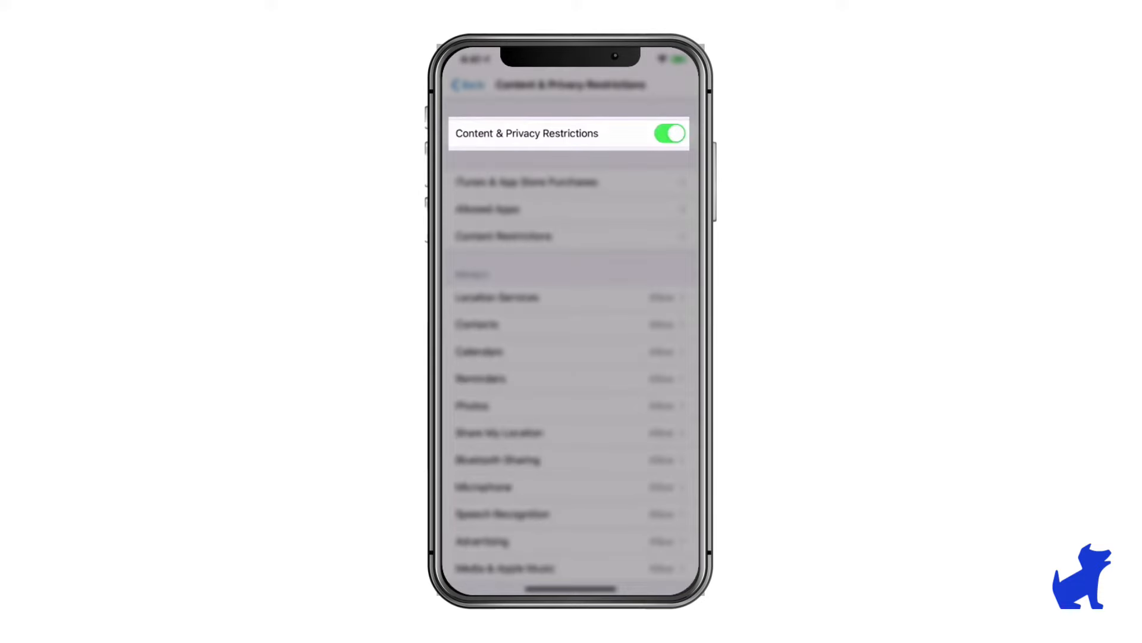
left_click(668, 134)
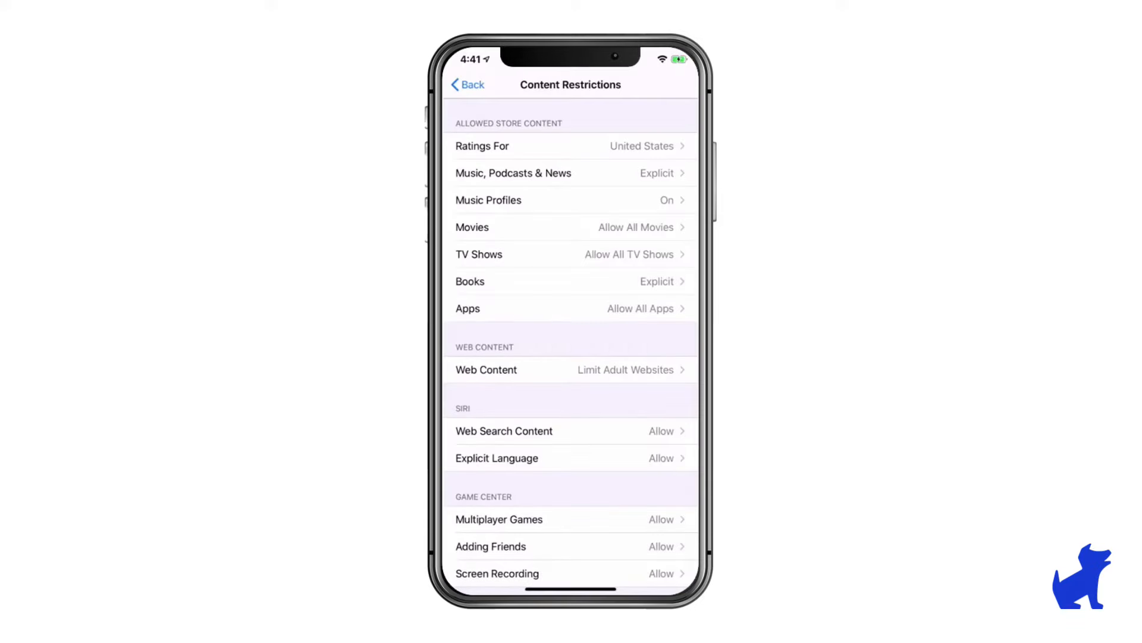
Step: Change Web Content access to Limit Adult Websites
left_click(486, 369)
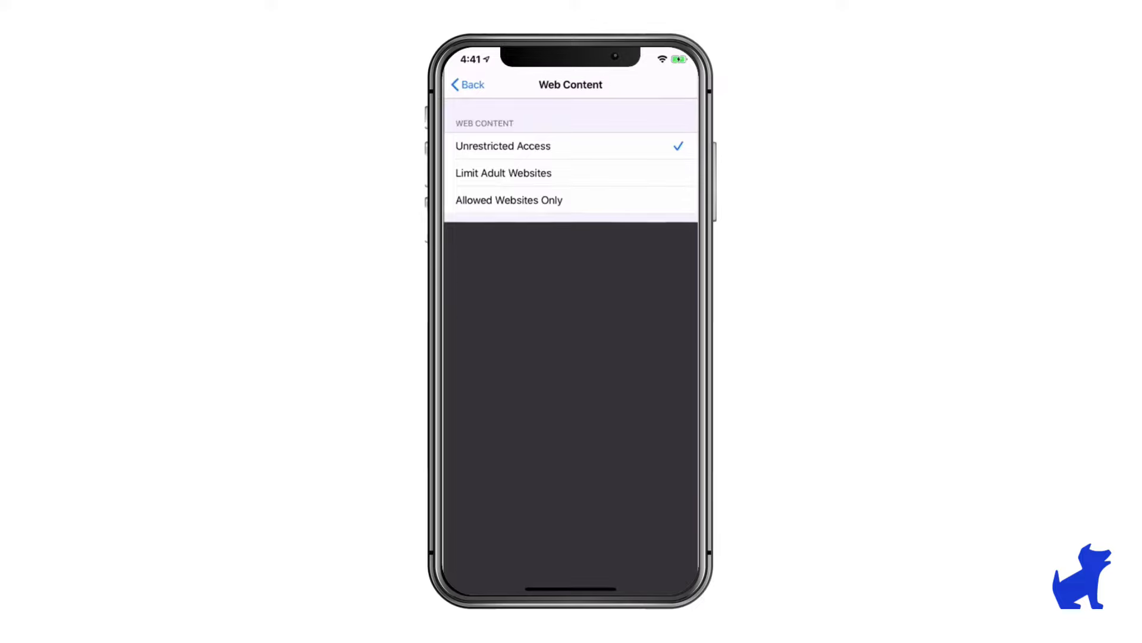
left_click(468, 84)
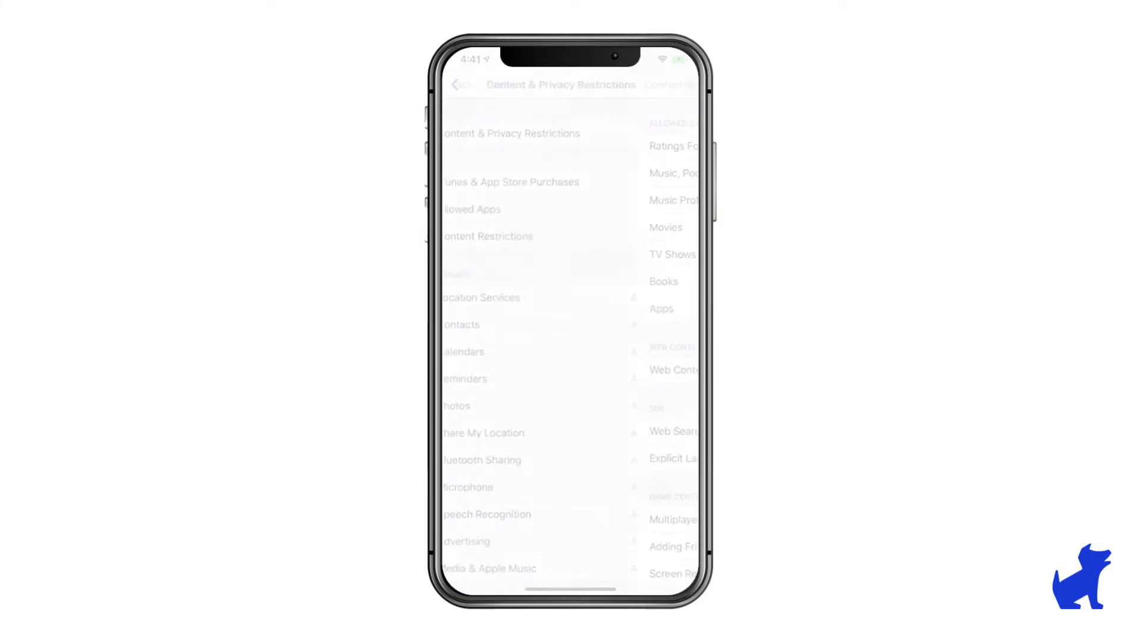